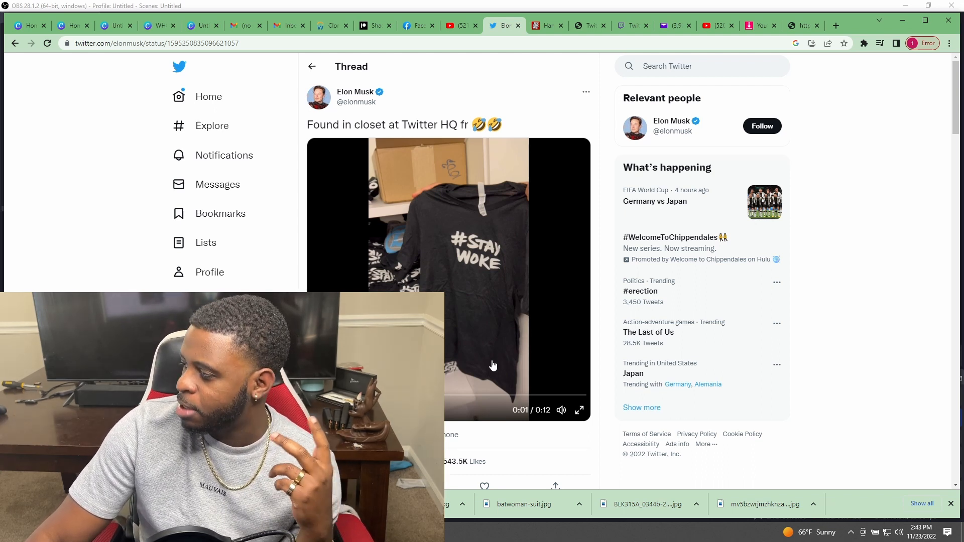
Read down through the Twitter Support account-suspension case email in Yahoo Mail
{"action": "scroll", "scroll_direction": "down", "scroll_amount": 3}
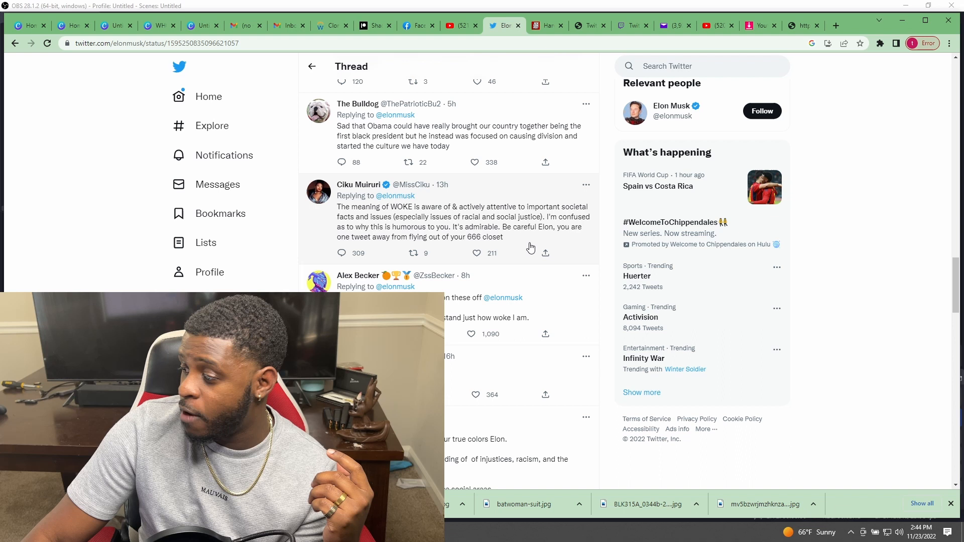
{"action": "scroll", "scroll_direction": "down", "scroll_amount": 3}
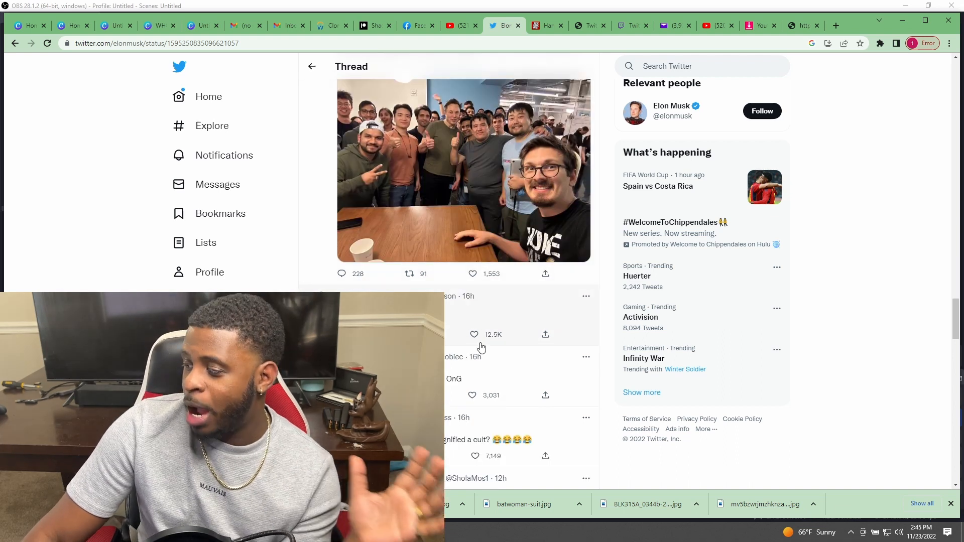
{"action": "scroll", "scroll_direction": "down", "scroll_amount": 3}
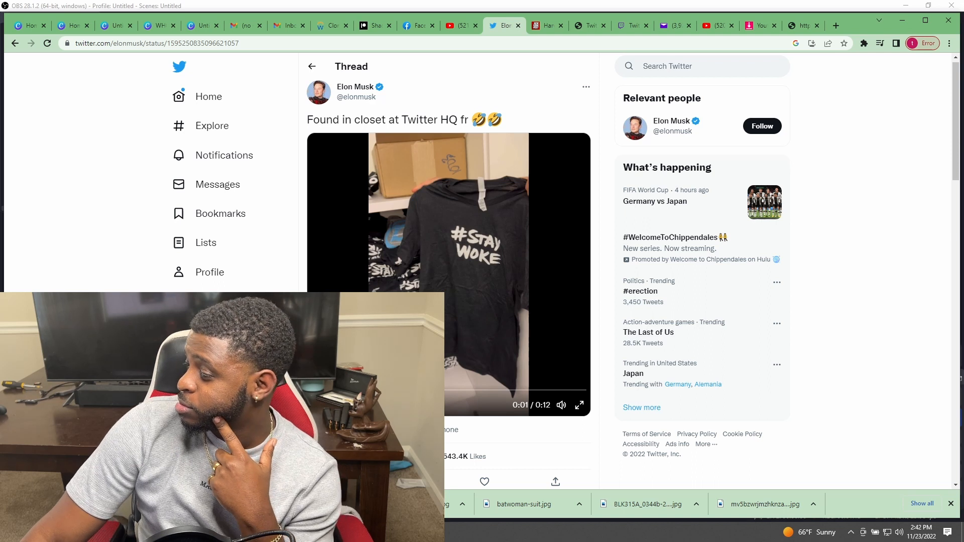
{"action": "scroll", "scroll_direction": "down", "scroll_amount": 3}
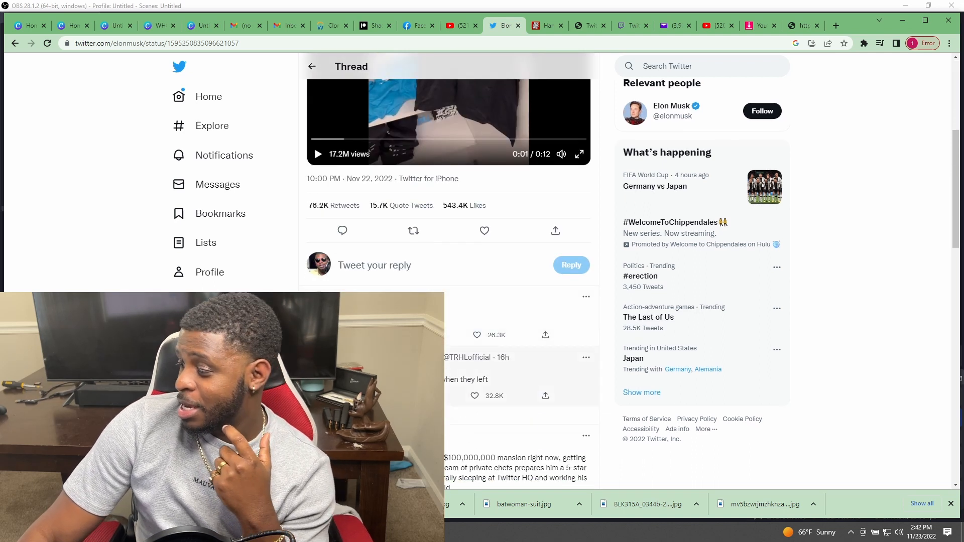
{"action": "scroll", "scroll_direction": "down", "scroll_amount": 3}
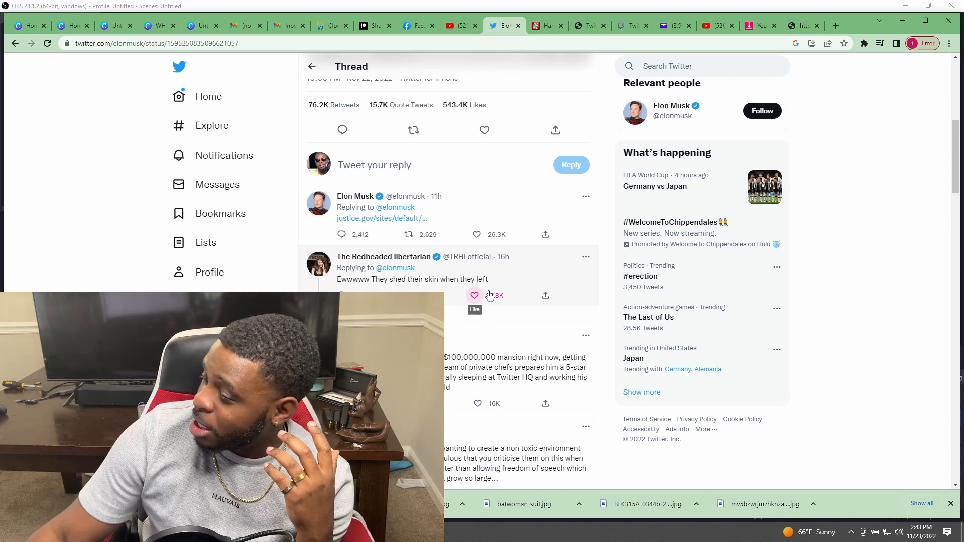
{"action": "left_click", "coordinate": [474, 295]}
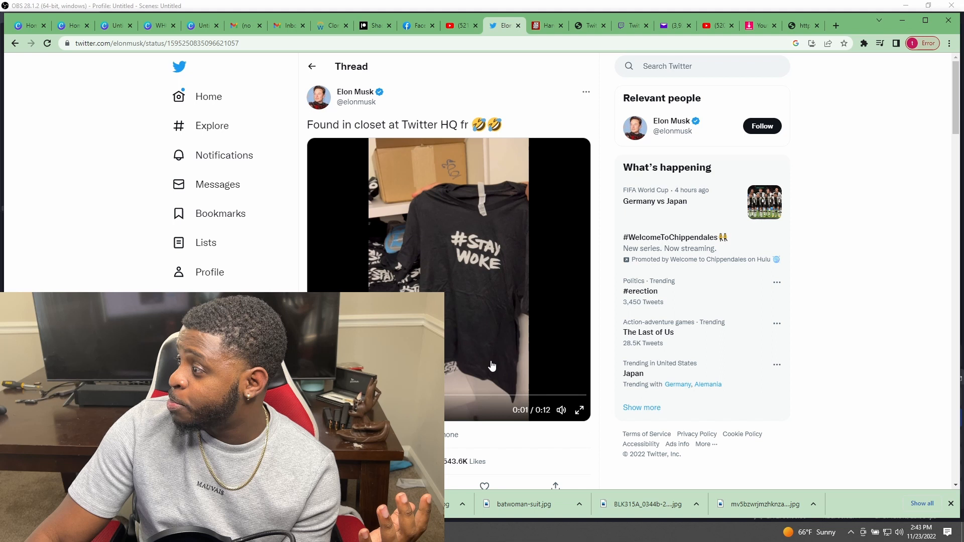
{"action": "mouse_move", "coordinate": [468, 312]}
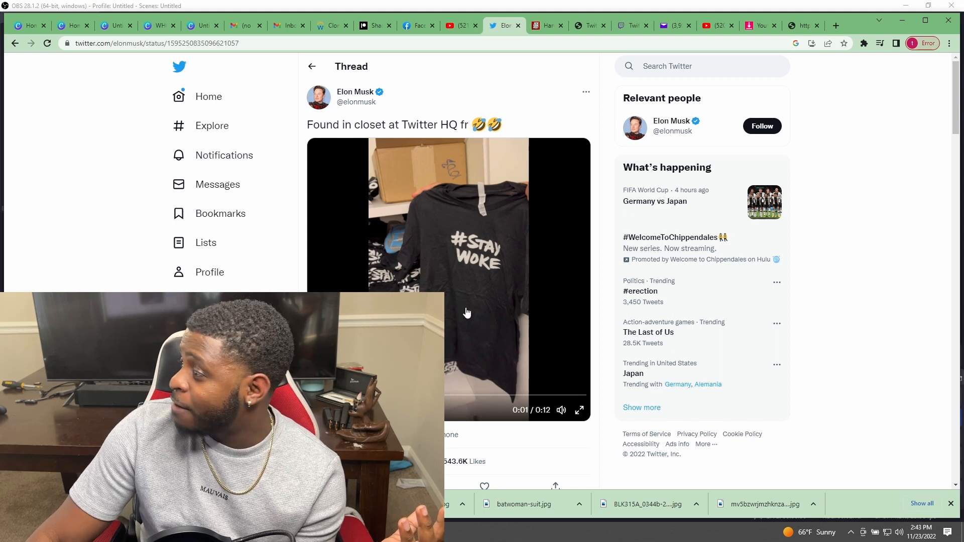
Switch browser tabs back to Elon Musk's Stay Woke shirt video tweet on Twitter
{"action": "left_click", "coordinate": [673, 25]}
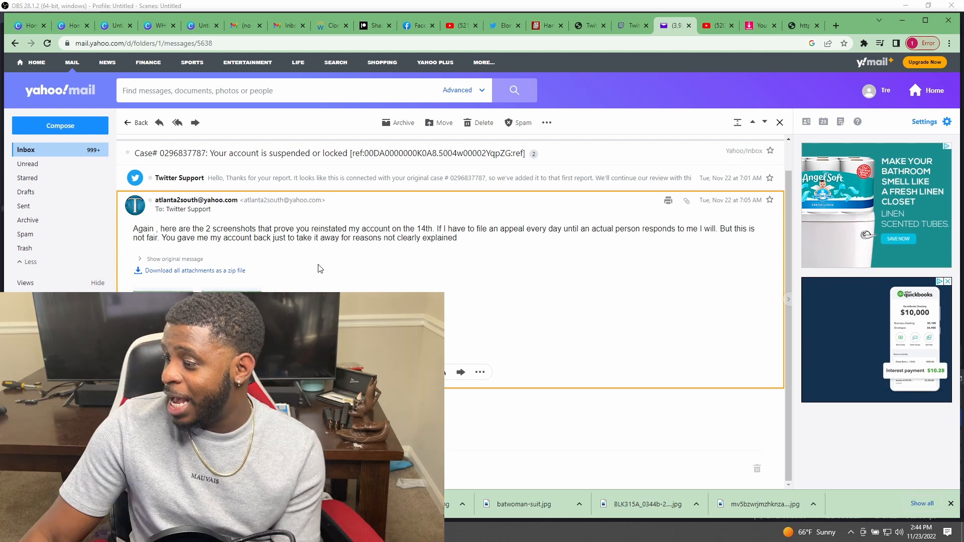
{"action": "mouse_move", "coordinate": [664, 193]}
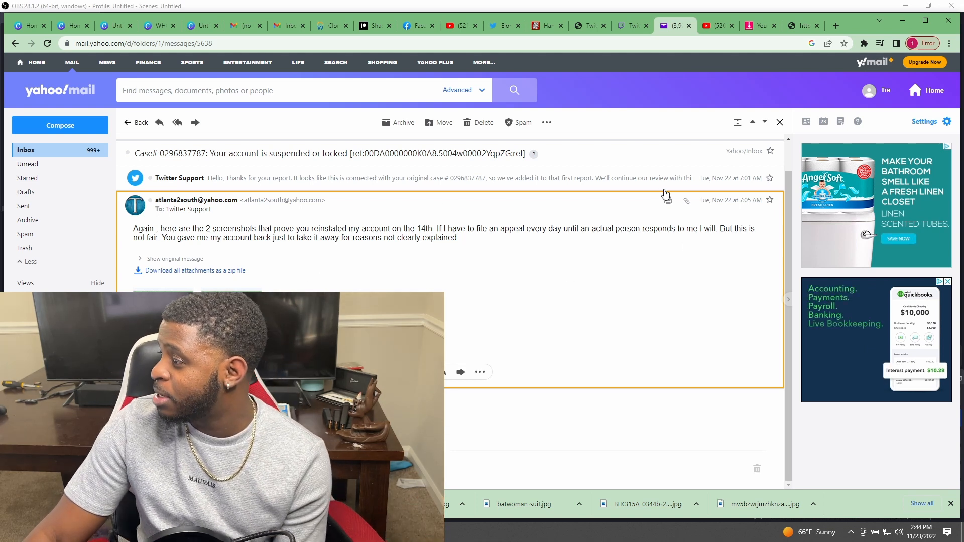
{"action": "left_click", "coordinate": [500, 25]}
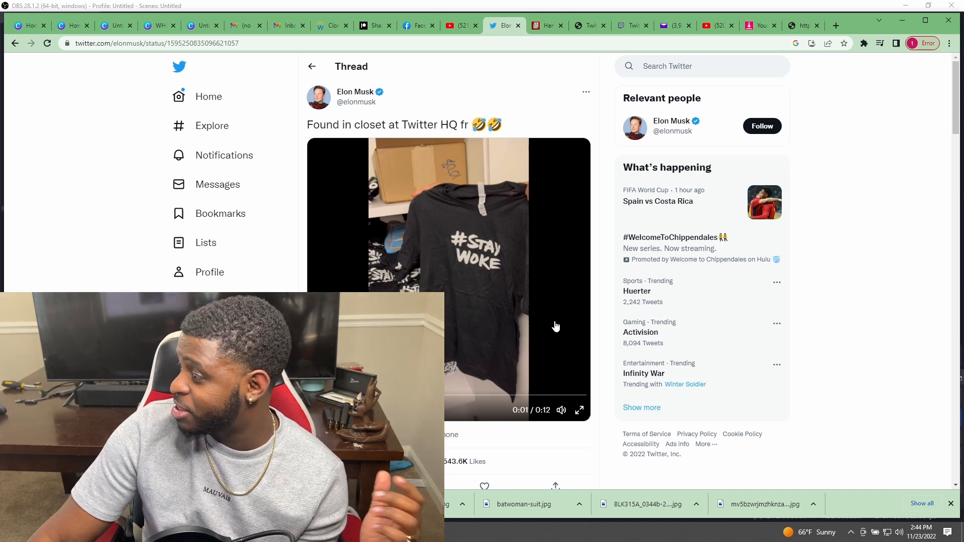
Read down through the replies under Elon Musk's 'Found in closet at Twitter HQ' tweet
{"action": "scroll", "scroll_direction": "down", "scroll_amount": 3}
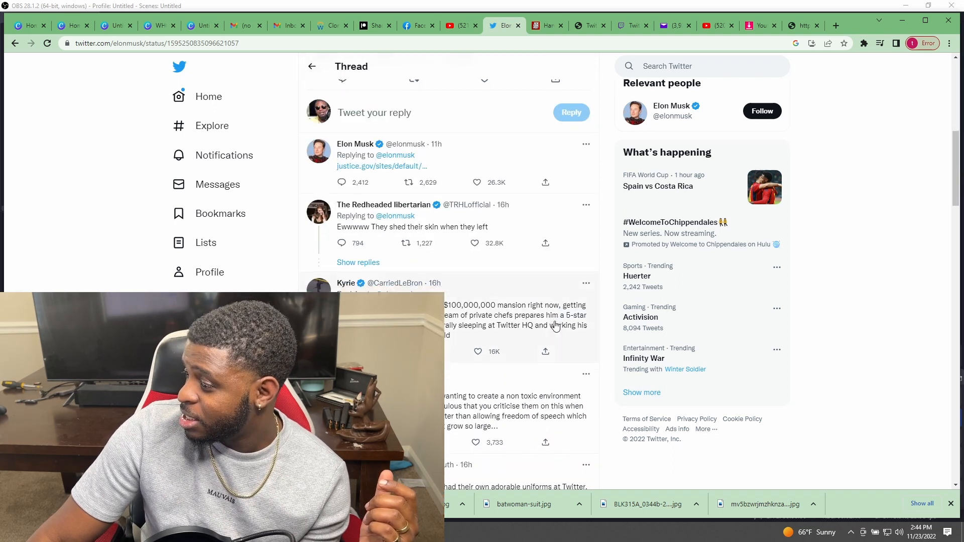
{"action": "scroll", "scroll_direction": "down", "scroll_amount": 3}
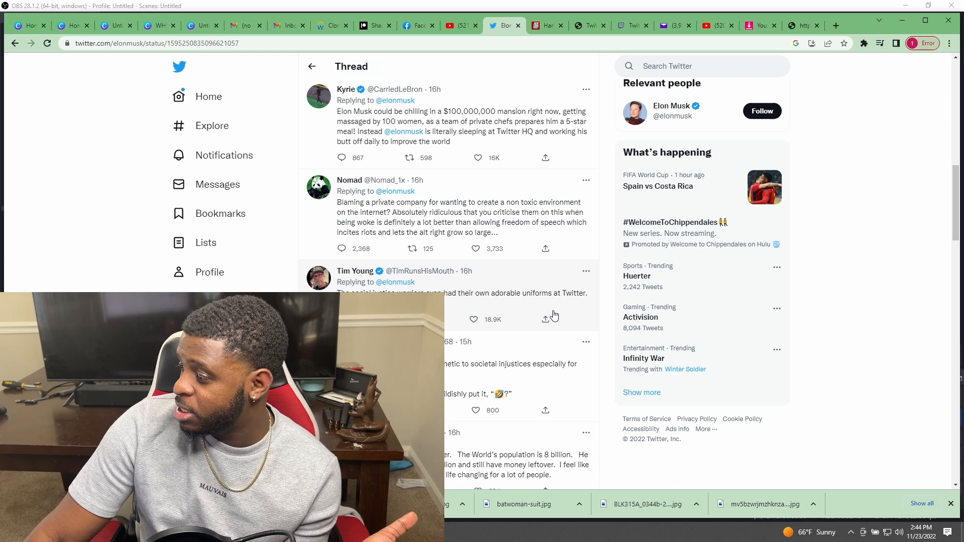
{"action": "left_click", "coordinate": [474, 319]}
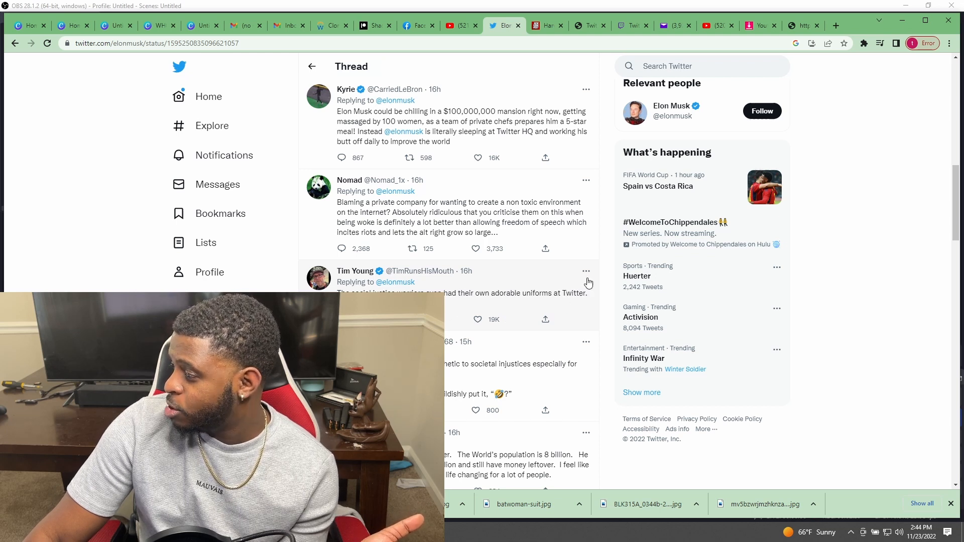
{"action": "mouse_move", "coordinate": [545, 248]}
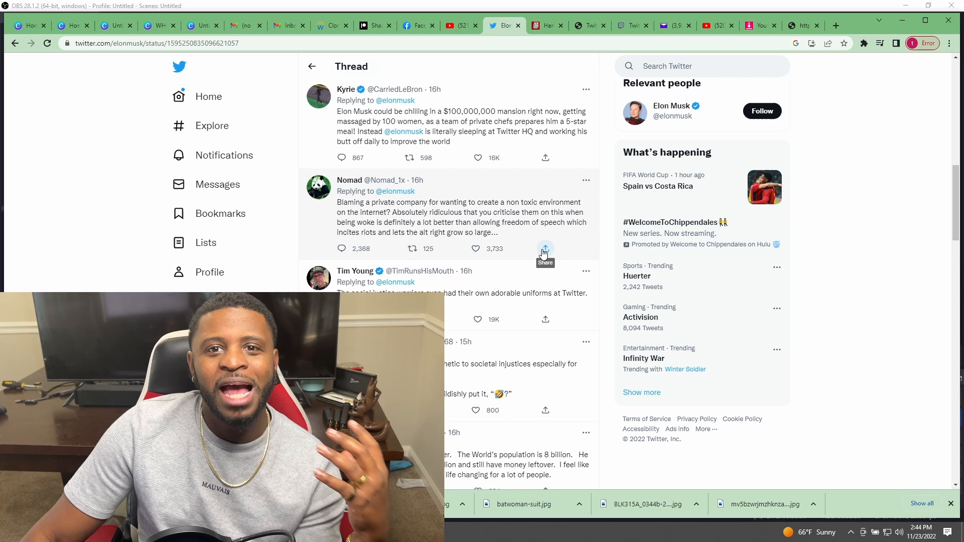
{"action": "scroll", "scroll_direction": "down", "scroll_amount": 3}
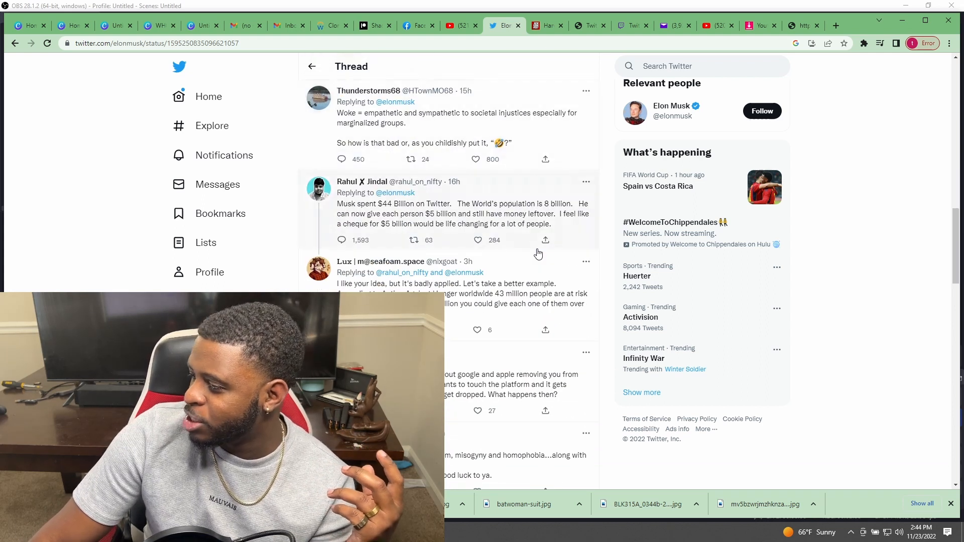
{"action": "scroll", "scroll_direction": "down", "scroll_amount": 3}
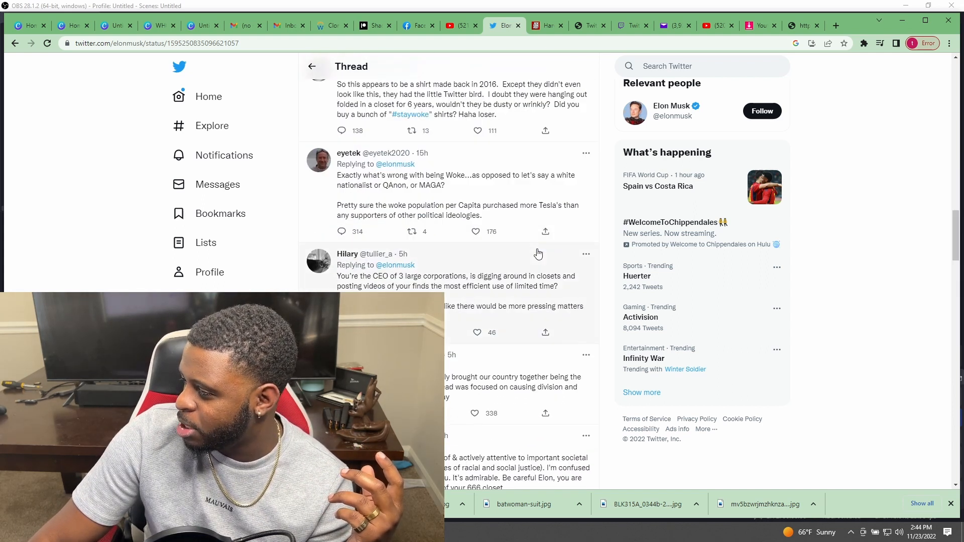
{"action": "scroll", "scroll_direction": "down", "scroll_amount": 3}
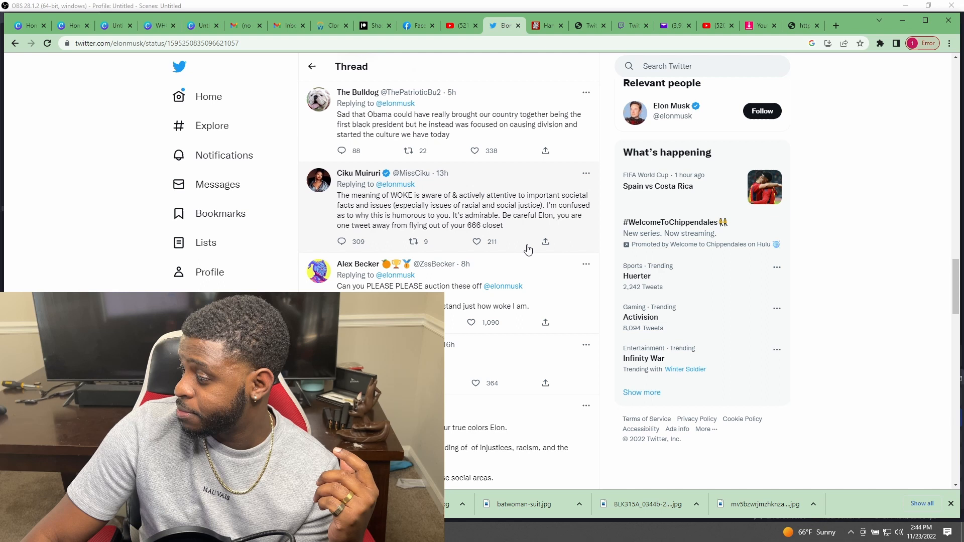
{"action": "scroll", "scroll_direction": "down", "scroll_amount": 3}
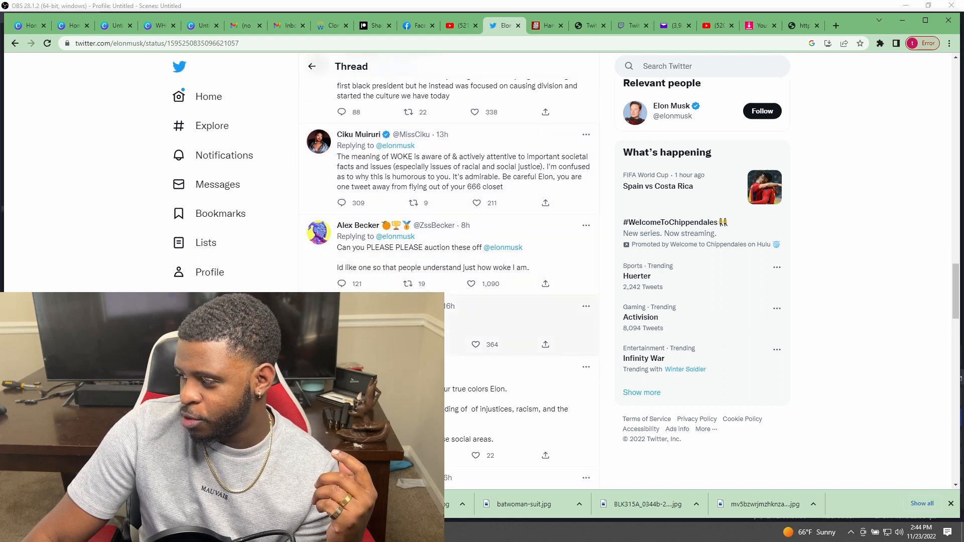
{"action": "scroll", "scroll_direction": "down", "scroll_amount": 3}
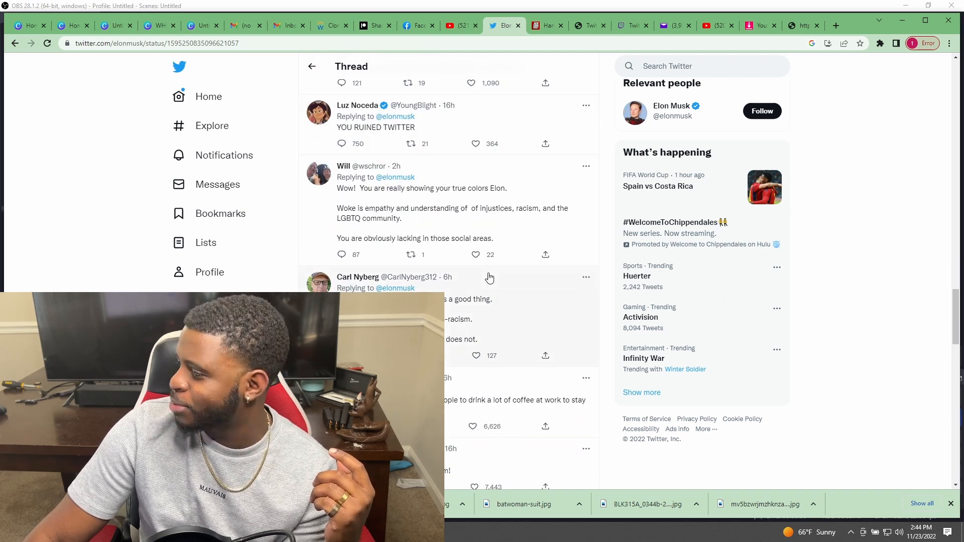
{"action": "scroll", "scroll_direction": "down", "scroll_amount": 3}
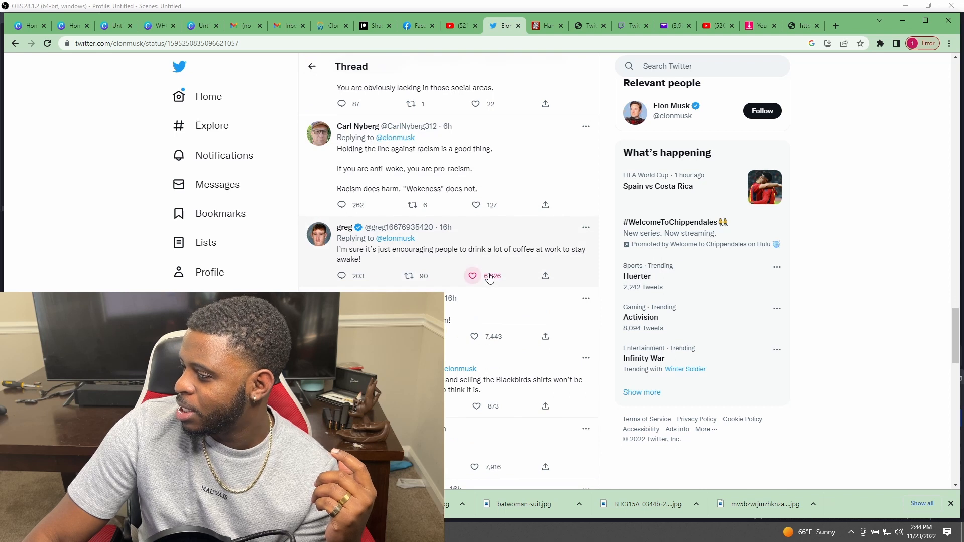
{"action": "scroll", "scroll_direction": "down", "scroll_amount": 3}
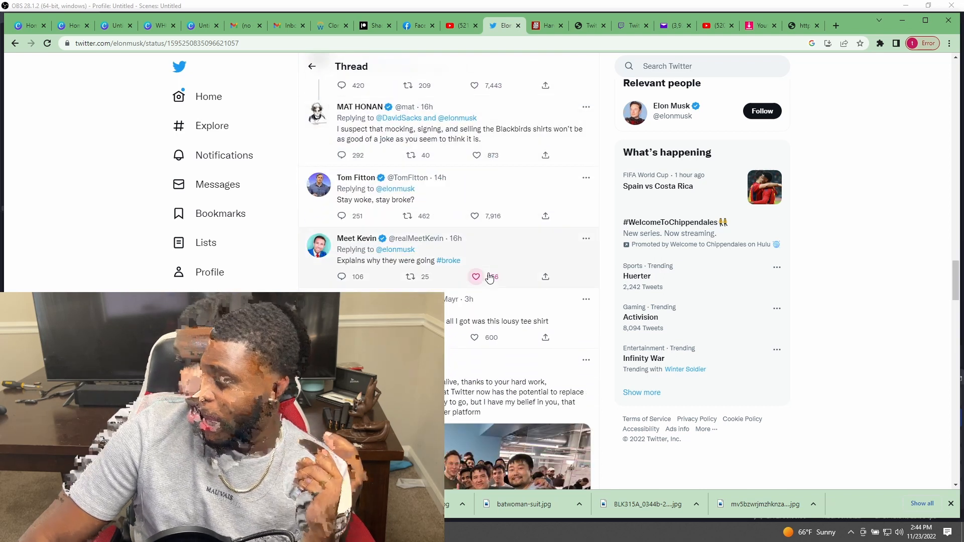
Continue through further replies and return to the original shirt video post
{"action": "left_click", "coordinate": [475, 277]}
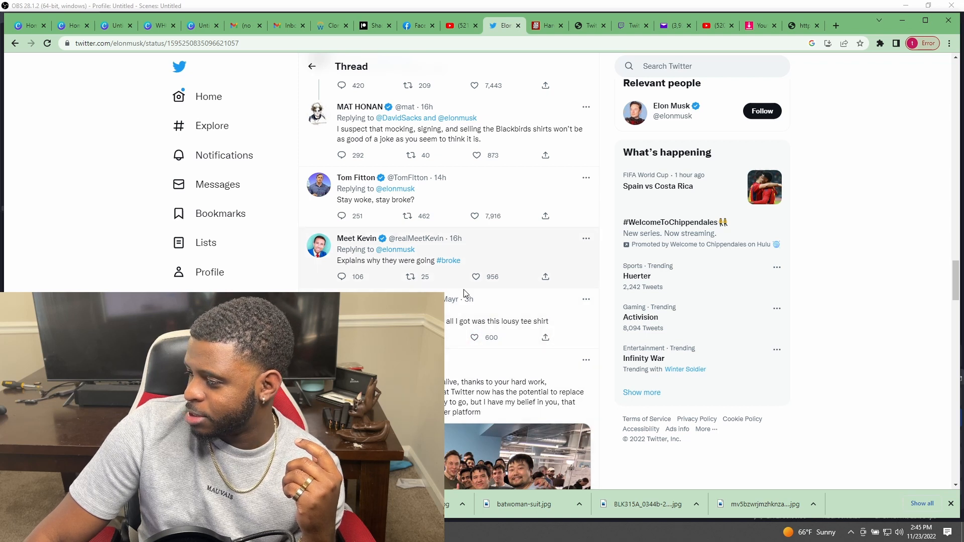
{"action": "scroll", "scroll_direction": "down", "scroll_amount": 3}
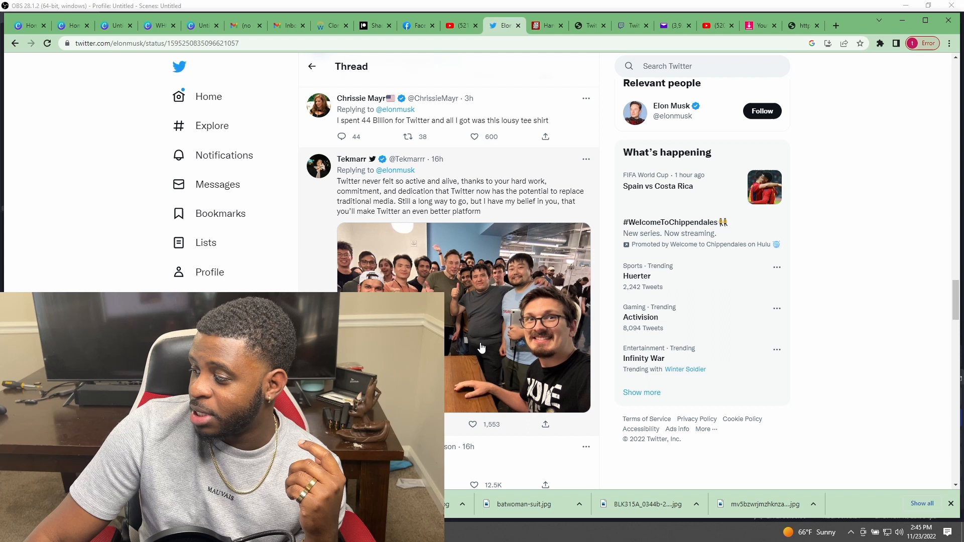
{"action": "scroll", "scroll_direction": "down", "scroll_amount": 3}
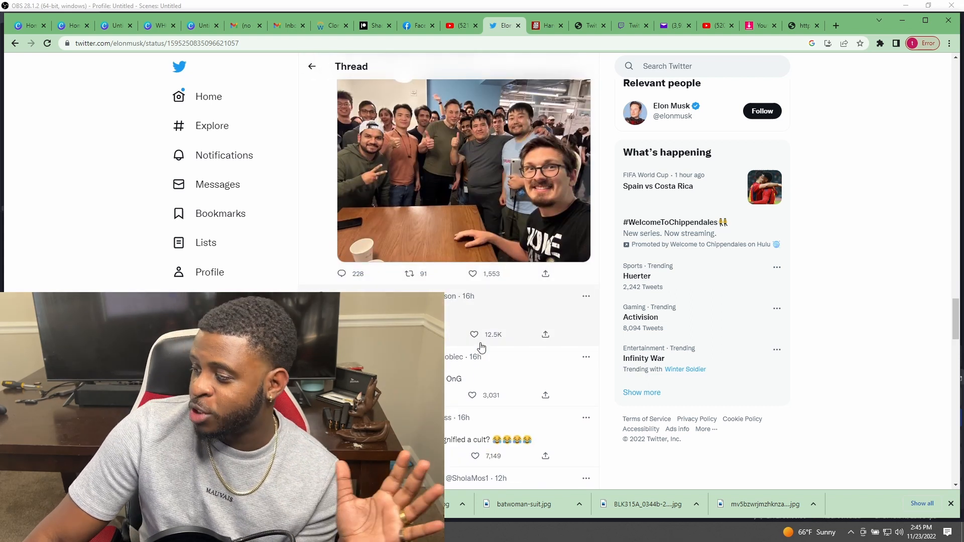
{"action": "scroll", "scroll_direction": "down", "scroll_amount": 3}
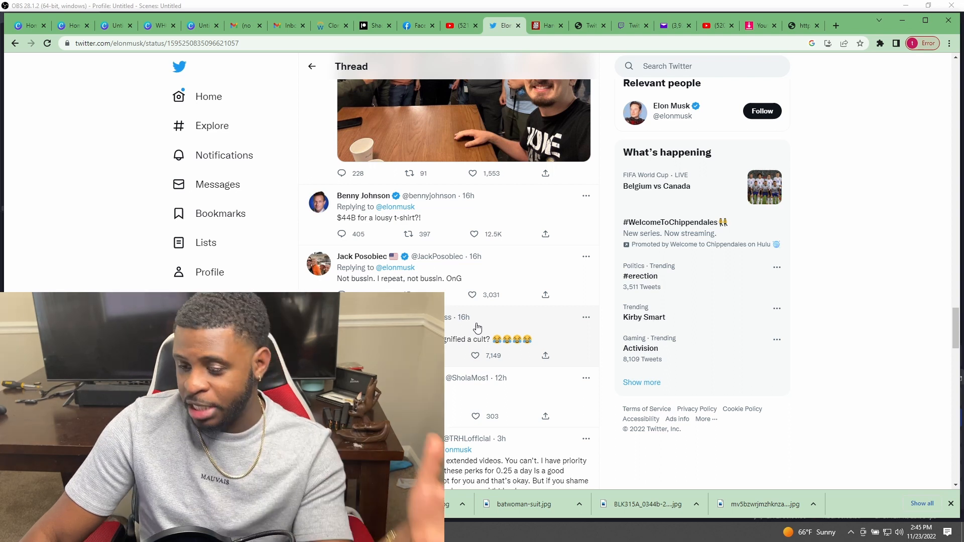
{"action": "scroll", "scroll_direction": "down", "scroll_amount": 3}
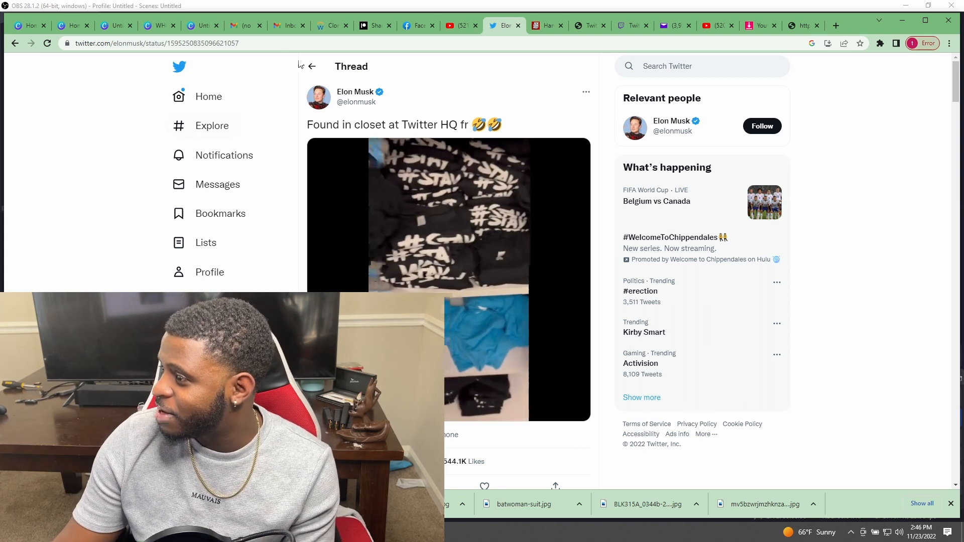
Search Twitter for #StayWoke and browse the Top results past the Fox News post
{"action": "left_click", "coordinate": [529, 221]}
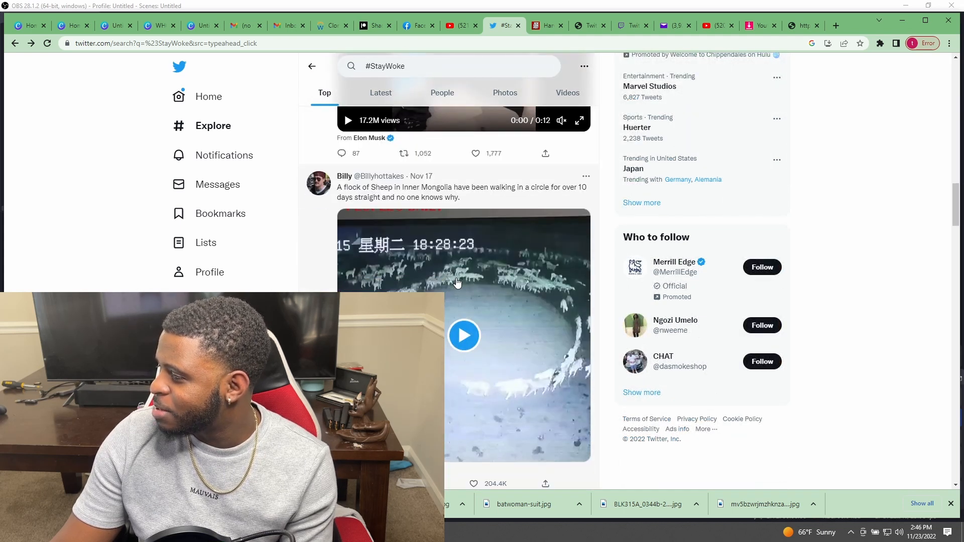
{"action": "scroll", "scroll_direction": "down", "scroll_amount": 3}
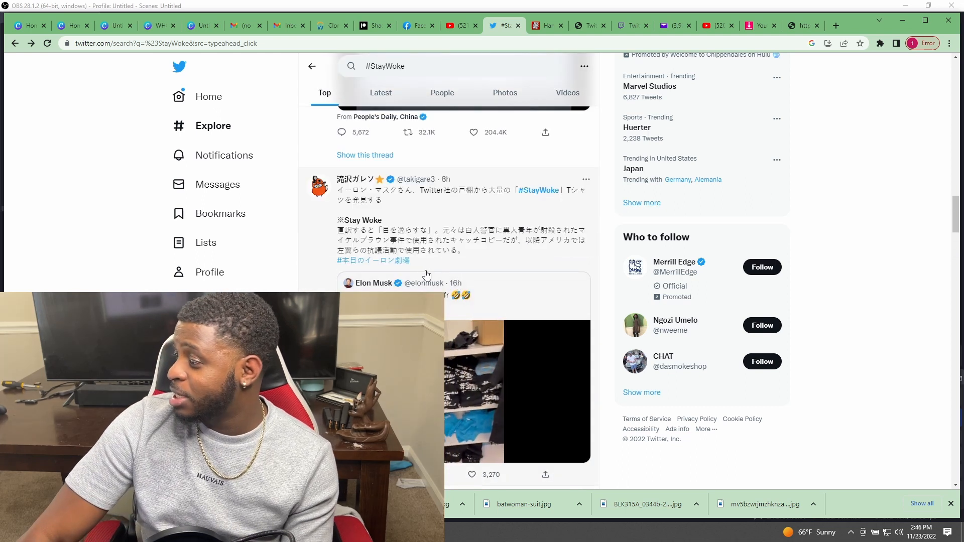
{"action": "scroll", "scroll_direction": "down", "scroll_amount": 3}
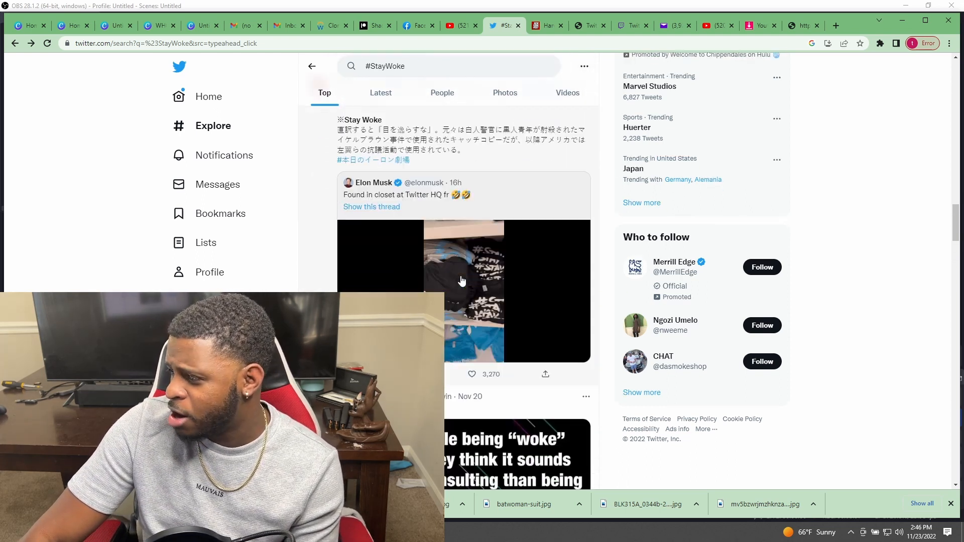
{"action": "scroll", "scroll_direction": "down", "scroll_amount": 3}
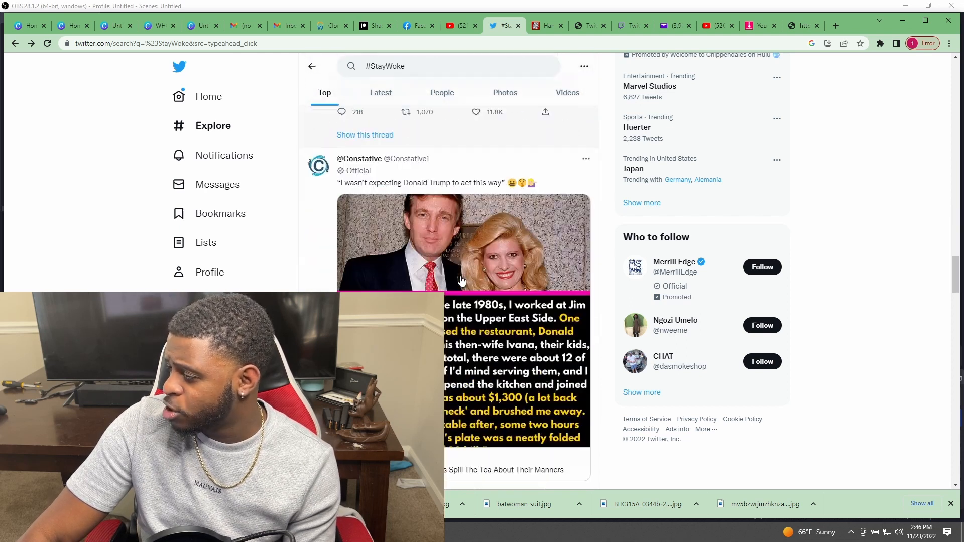
{"action": "scroll", "scroll_direction": "down", "scroll_amount": 3}
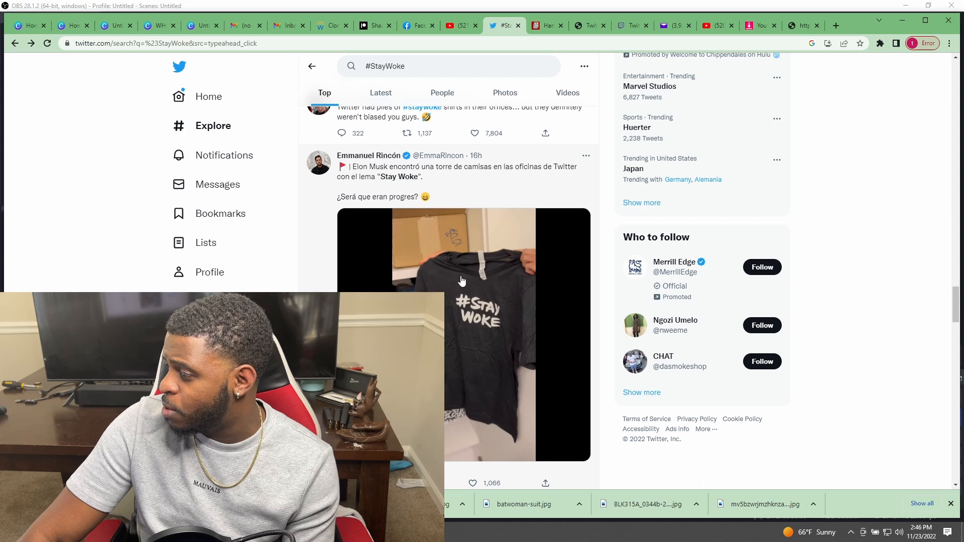
{"action": "scroll", "scroll_direction": "down", "scroll_amount": 3}
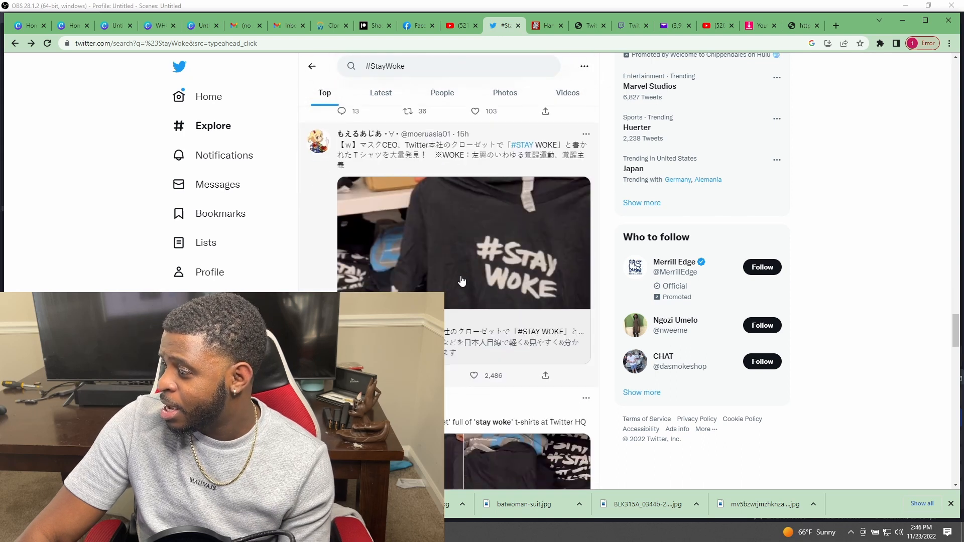
{"action": "scroll", "scroll_direction": "down", "scroll_amount": 3}
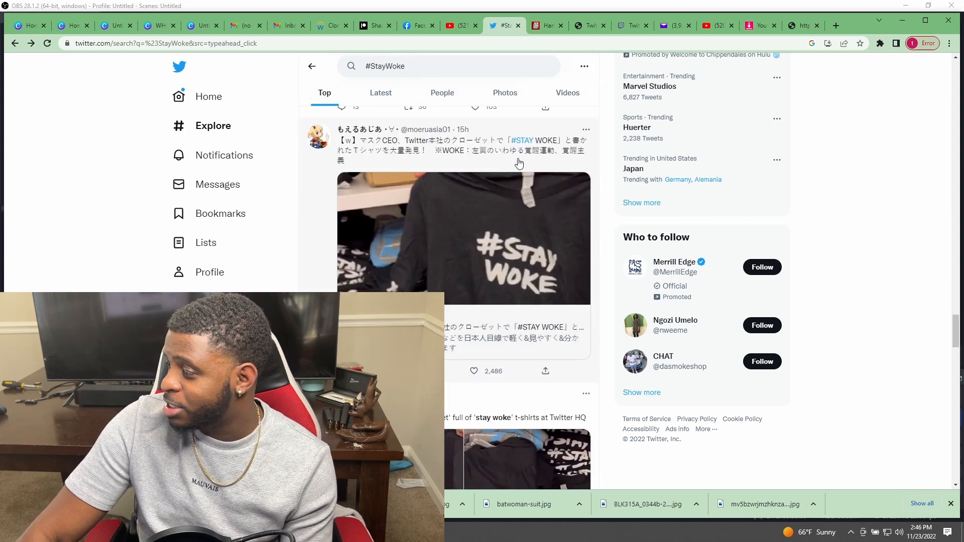
{"action": "scroll", "scroll_direction": "down", "scroll_amount": 3}
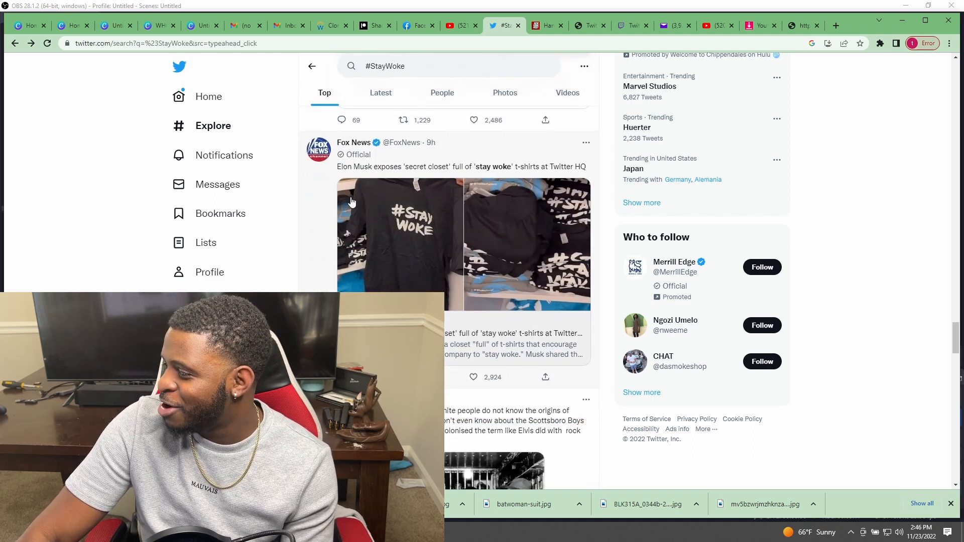
{"action": "mouse_move", "coordinate": [406, 176]}
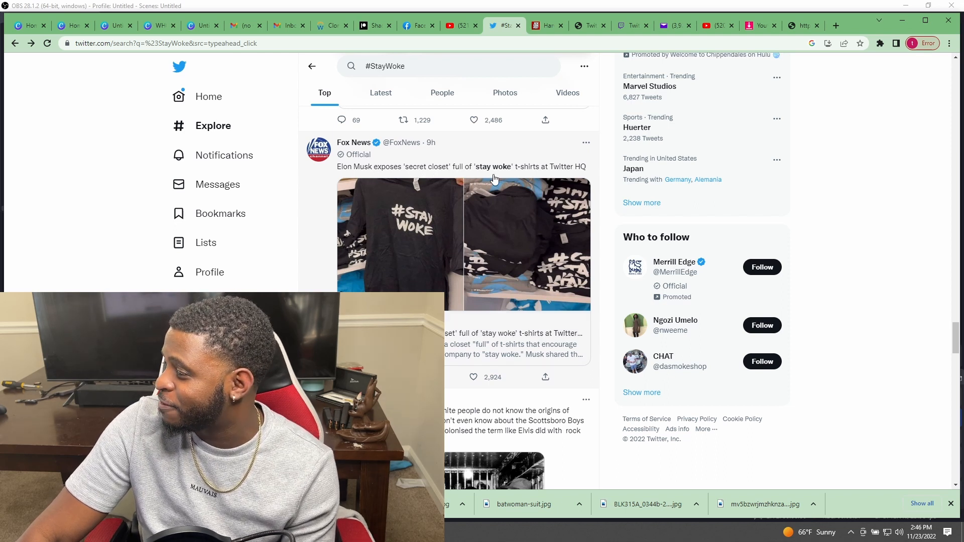
Continue through #StayWoke results past the Eric July and God-is Rivera posts
{"action": "scroll", "scroll_direction": "down", "scroll_amount": 3}
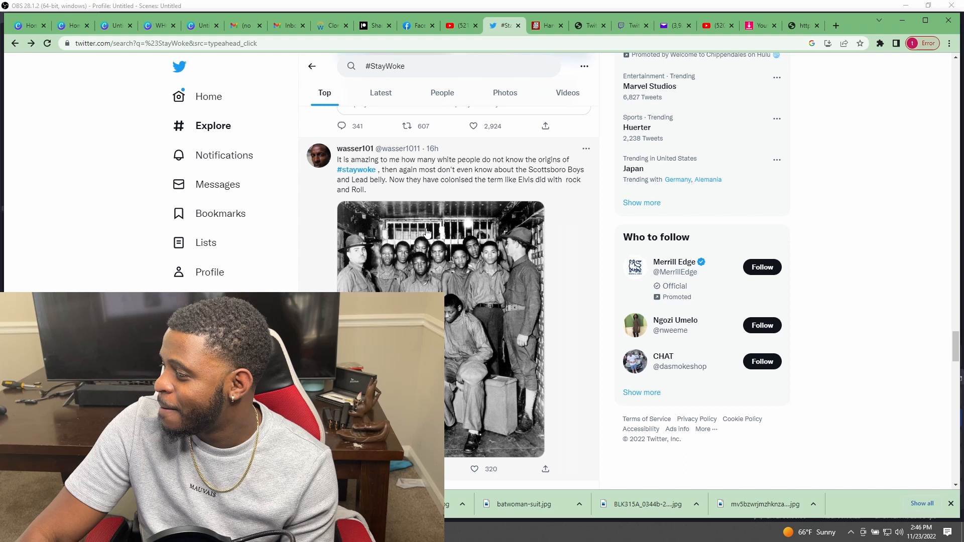
{"action": "scroll", "scroll_direction": "down", "scroll_amount": 3}
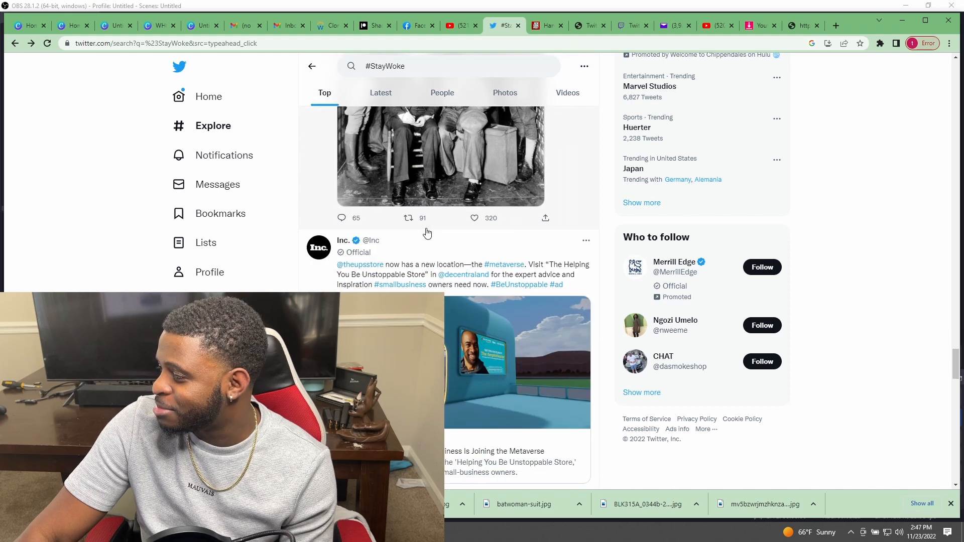
{"action": "scroll", "scroll_direction": "down", "scroll_amount": 3}
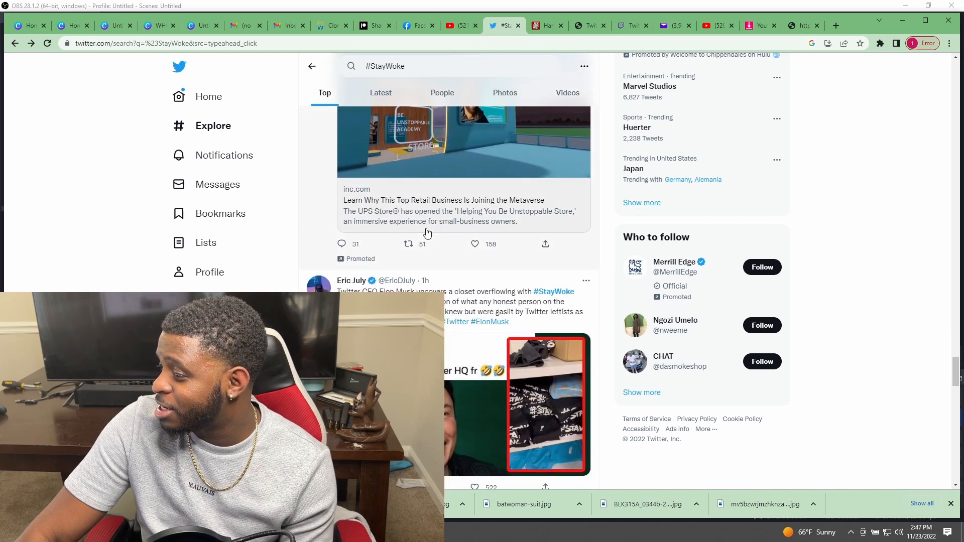
{"action": "scroll", "scroll_direction": "down", "scroll_amount": 3}
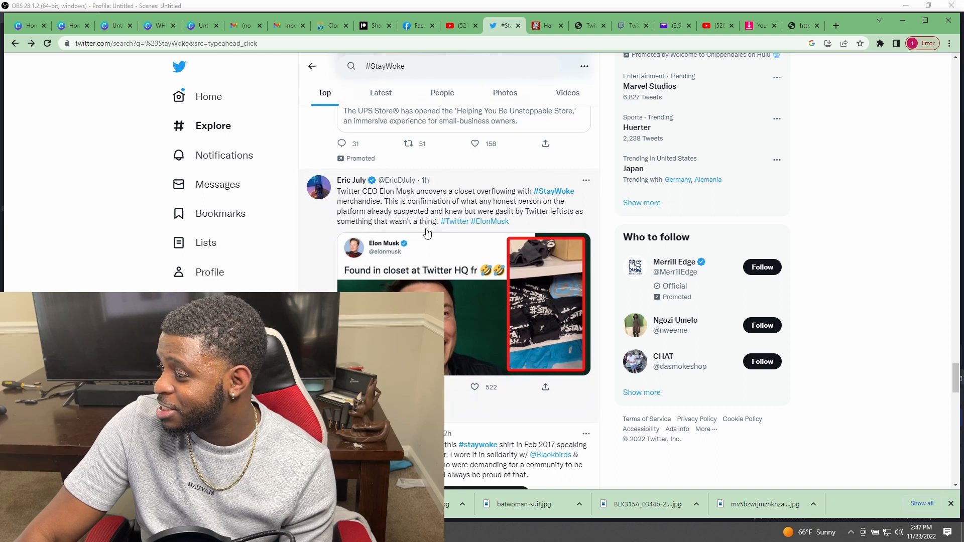
{"action": "scroll", "scroll_direction": "down", "scroll_amount": 3}
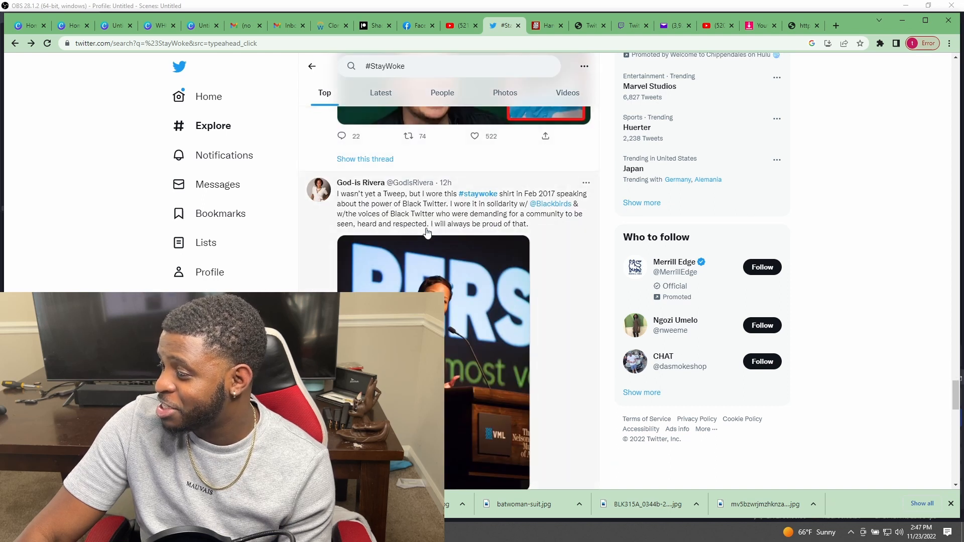
{"action": "scroll", "scroll_direction": "down", "scroll_amount": 3}
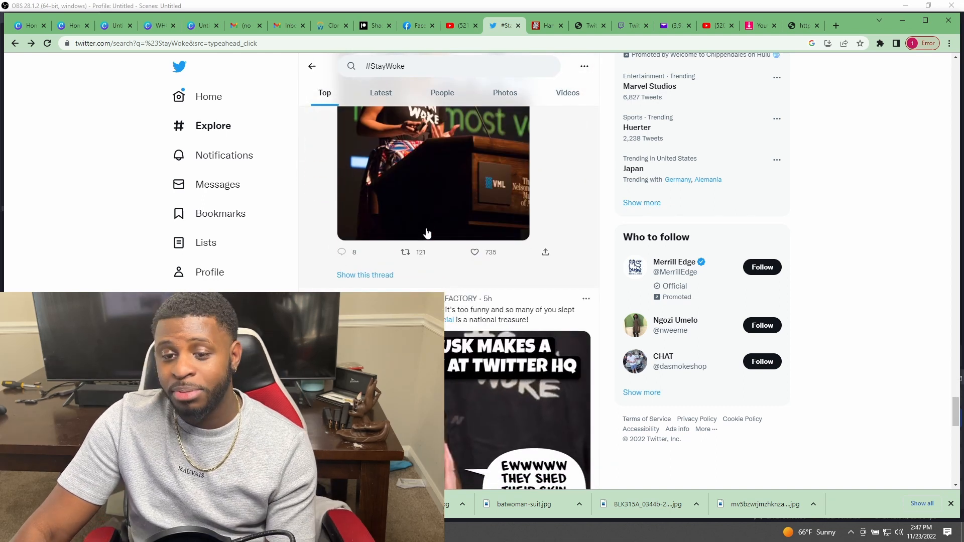